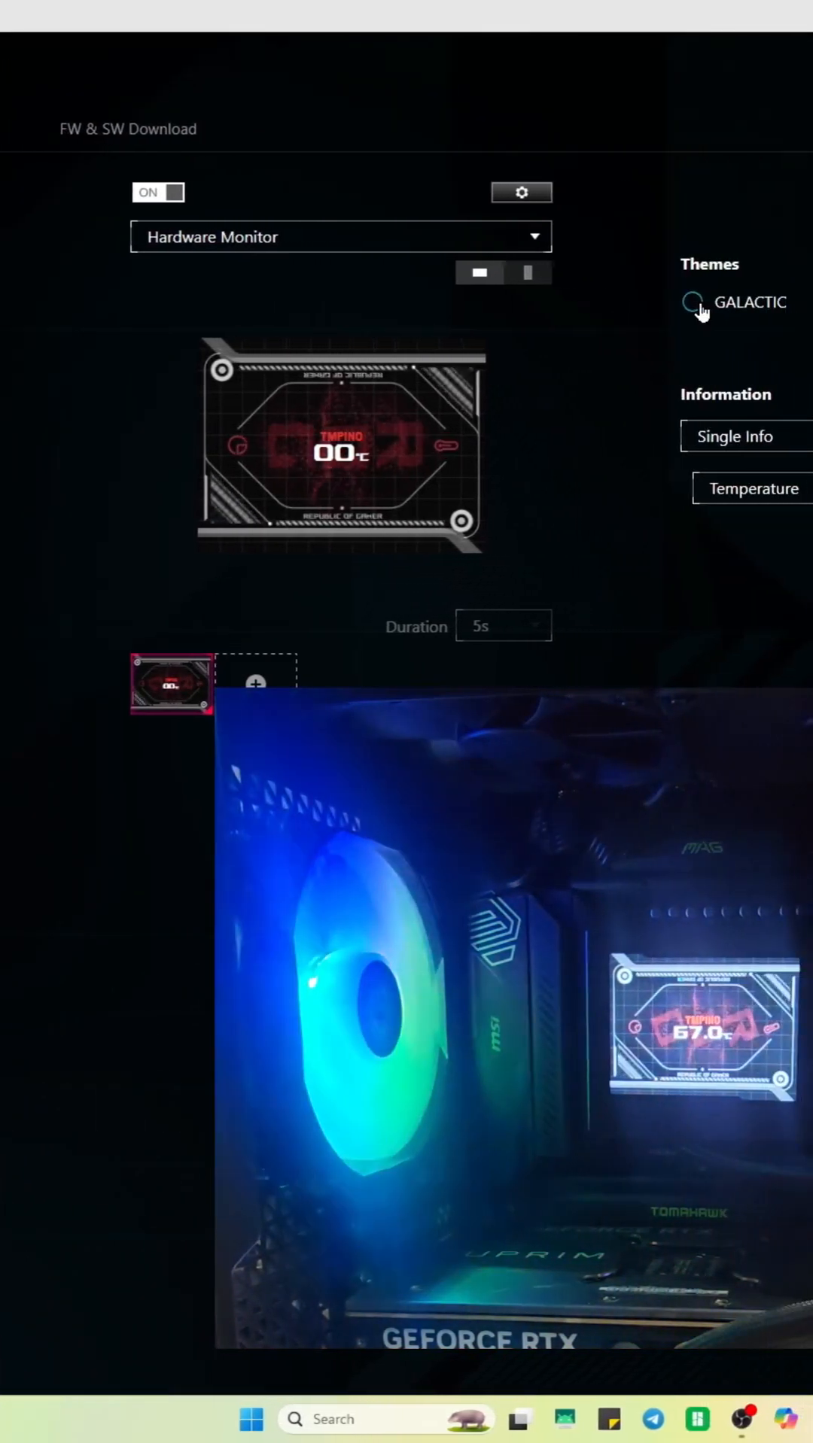
# Switch the motherboard LCD's Hardware Monitor theme to Galactic.
pyautogui.click(692, 303)
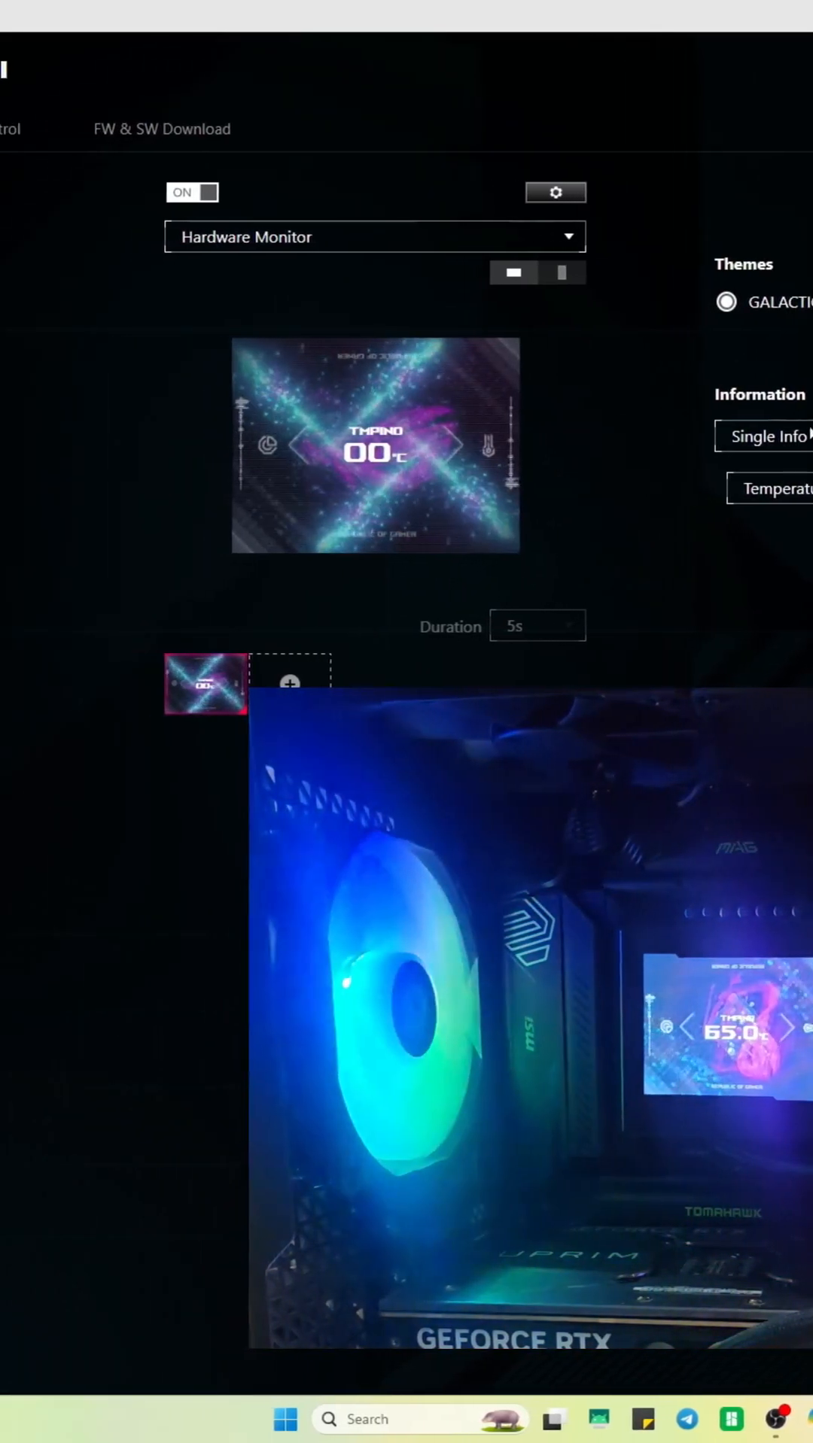
# Set Information to Triple Info — temperature, voltage, fan speed — and pick the Cyberpunk theme.
pyautogui.click(764, 436)
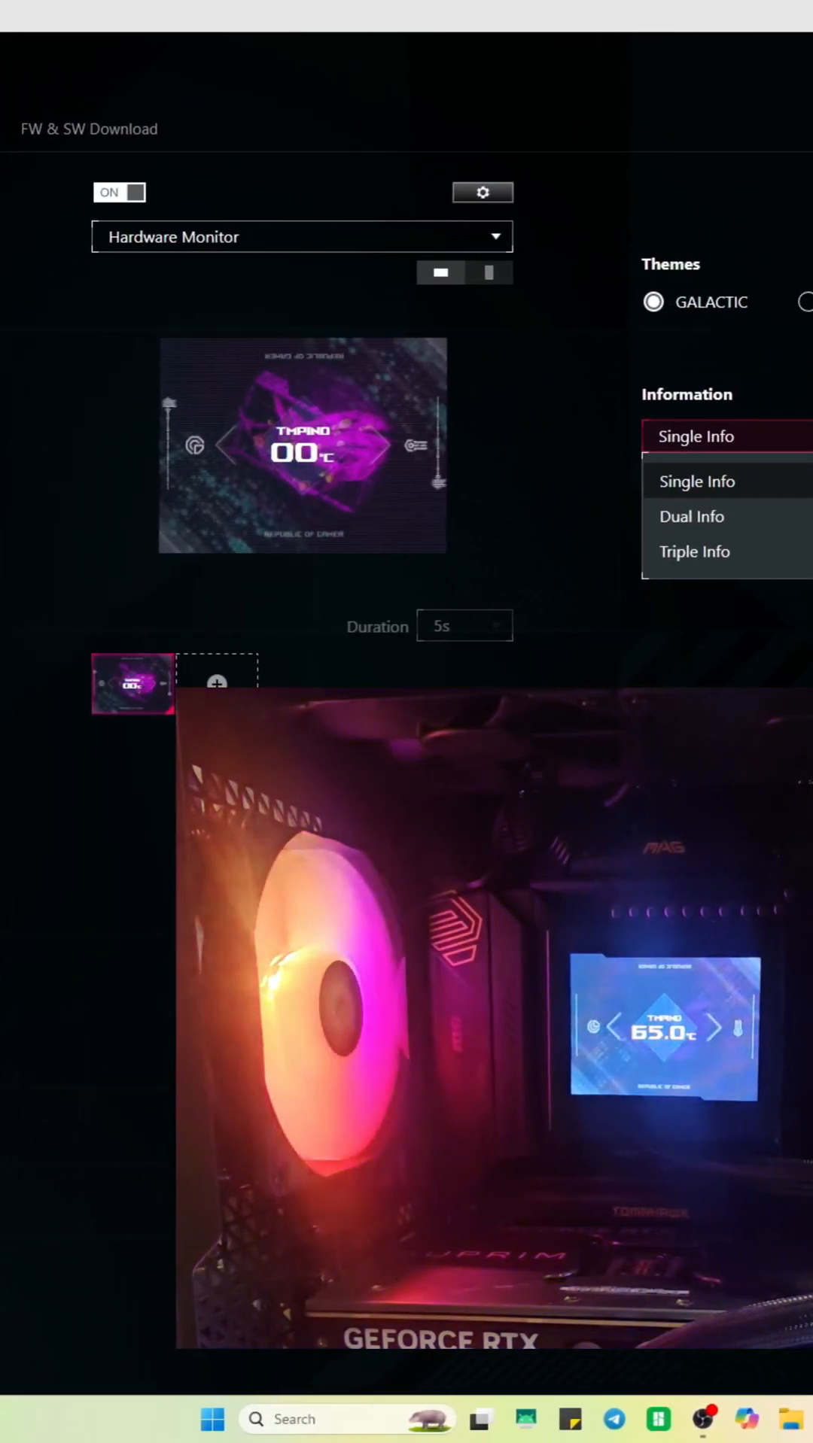
pyautogui.click(691, 517)
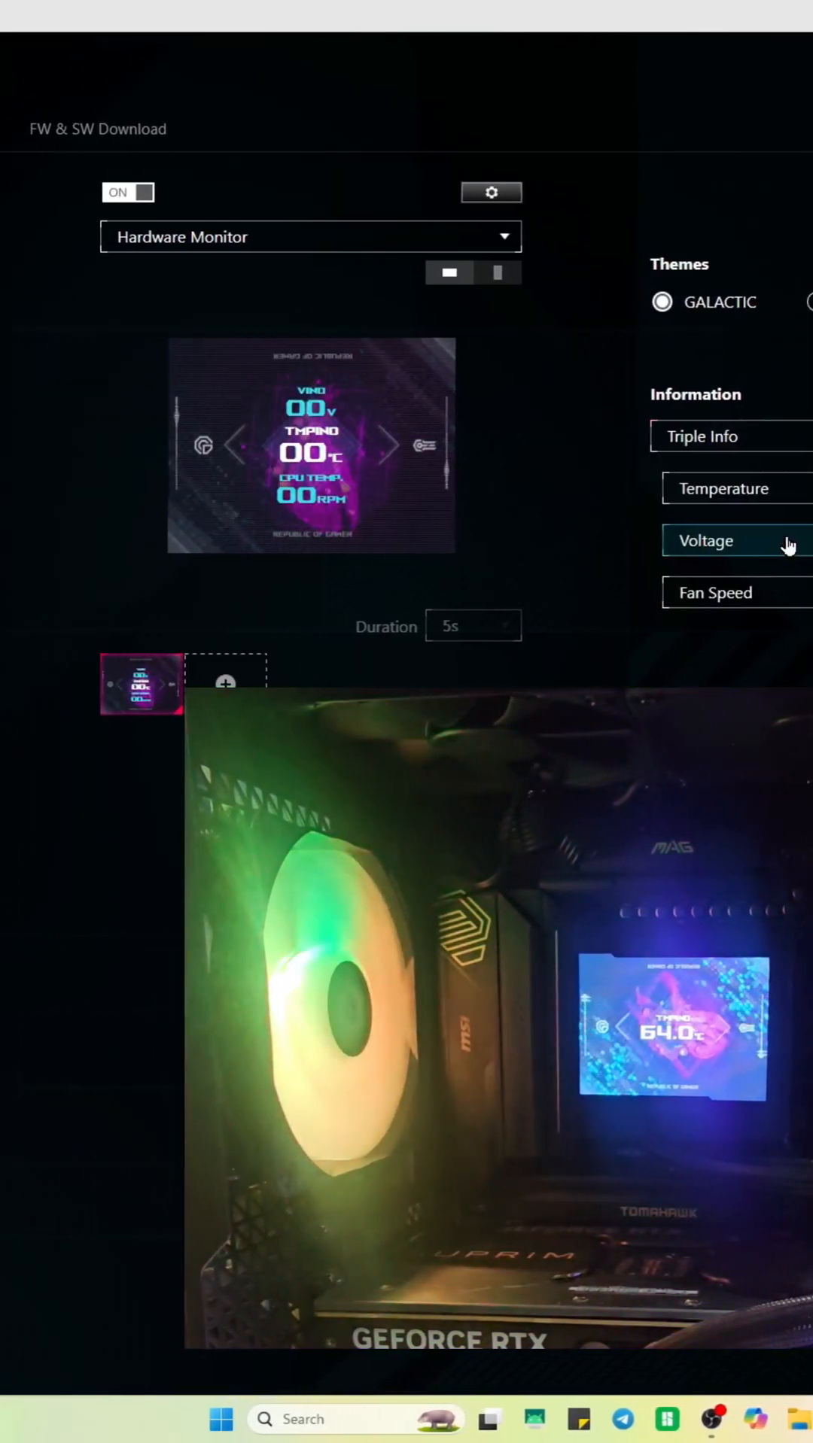
pyautogui.click(765, 303)
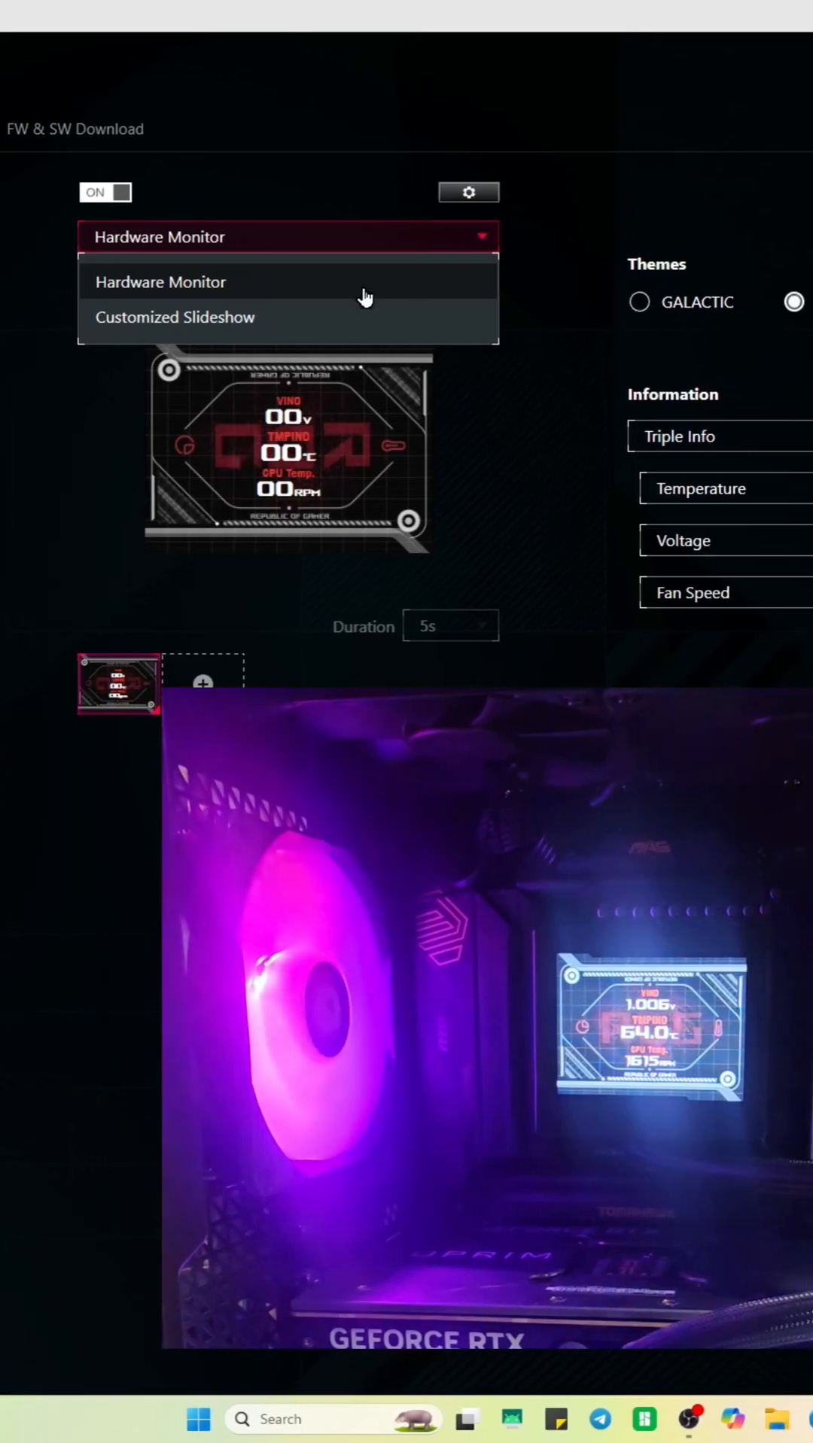
pyautogui.click(175, 316)
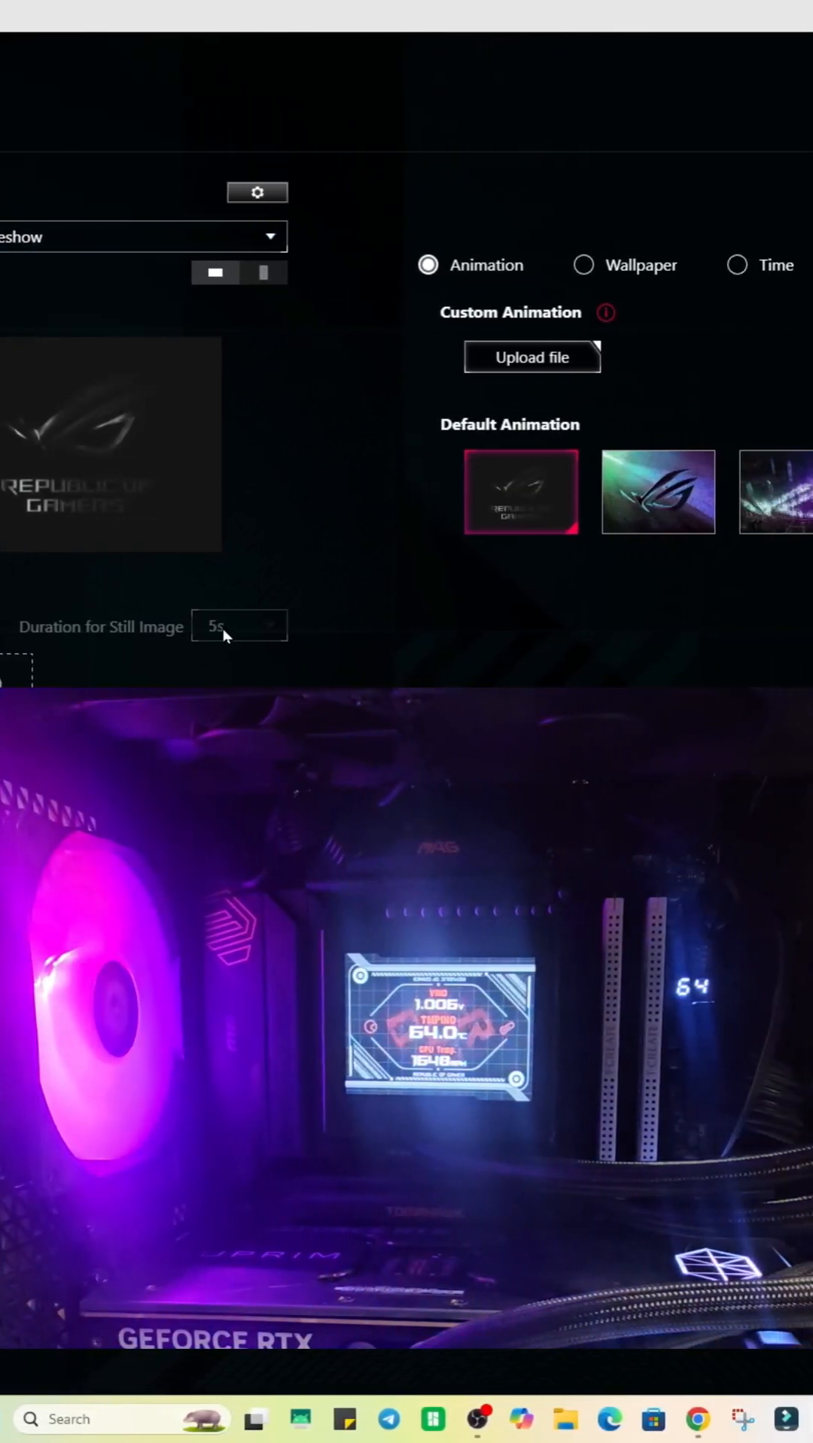
pyautogui.click(143, 236)
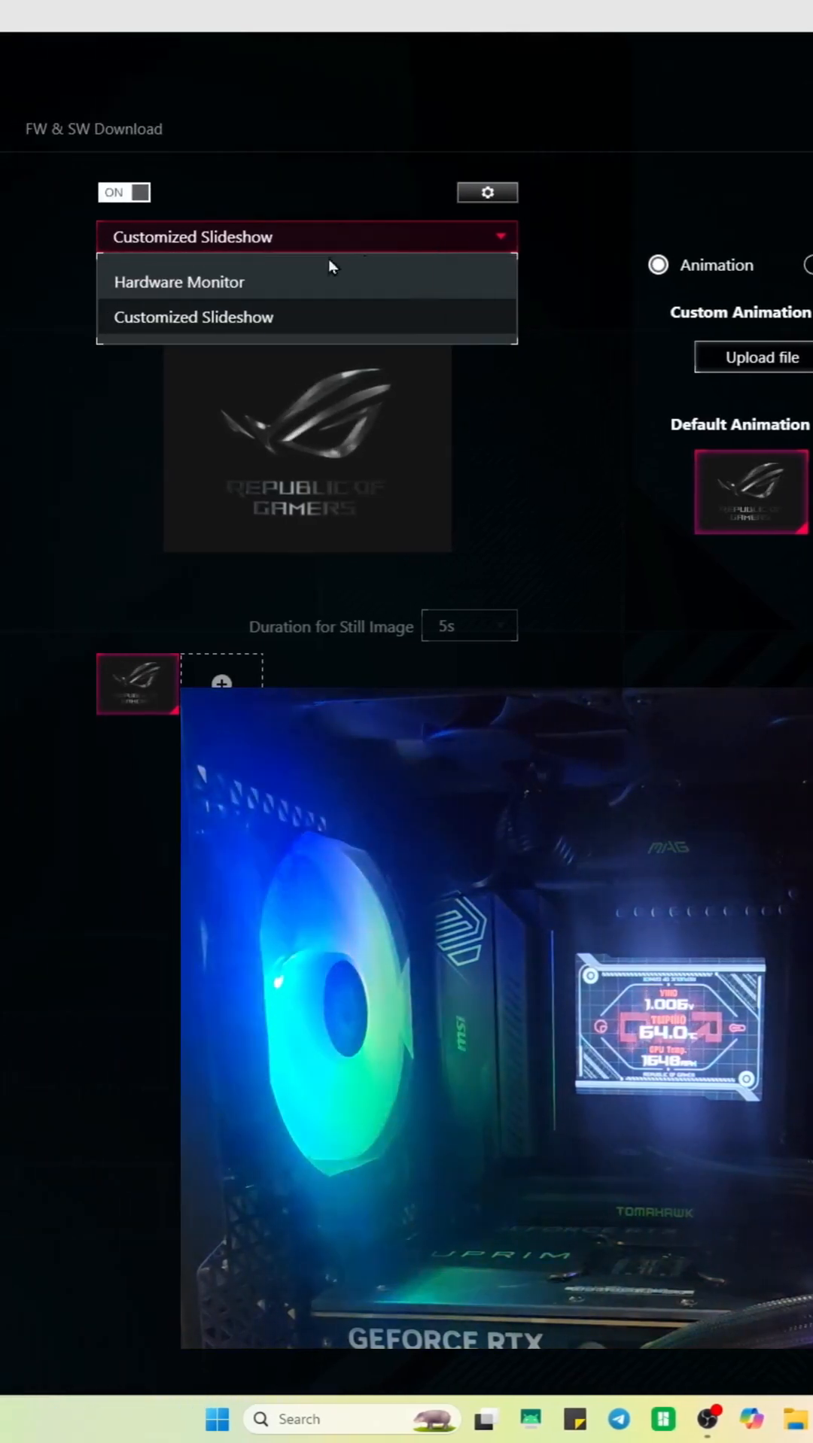
pyautogui.click(179, 281)
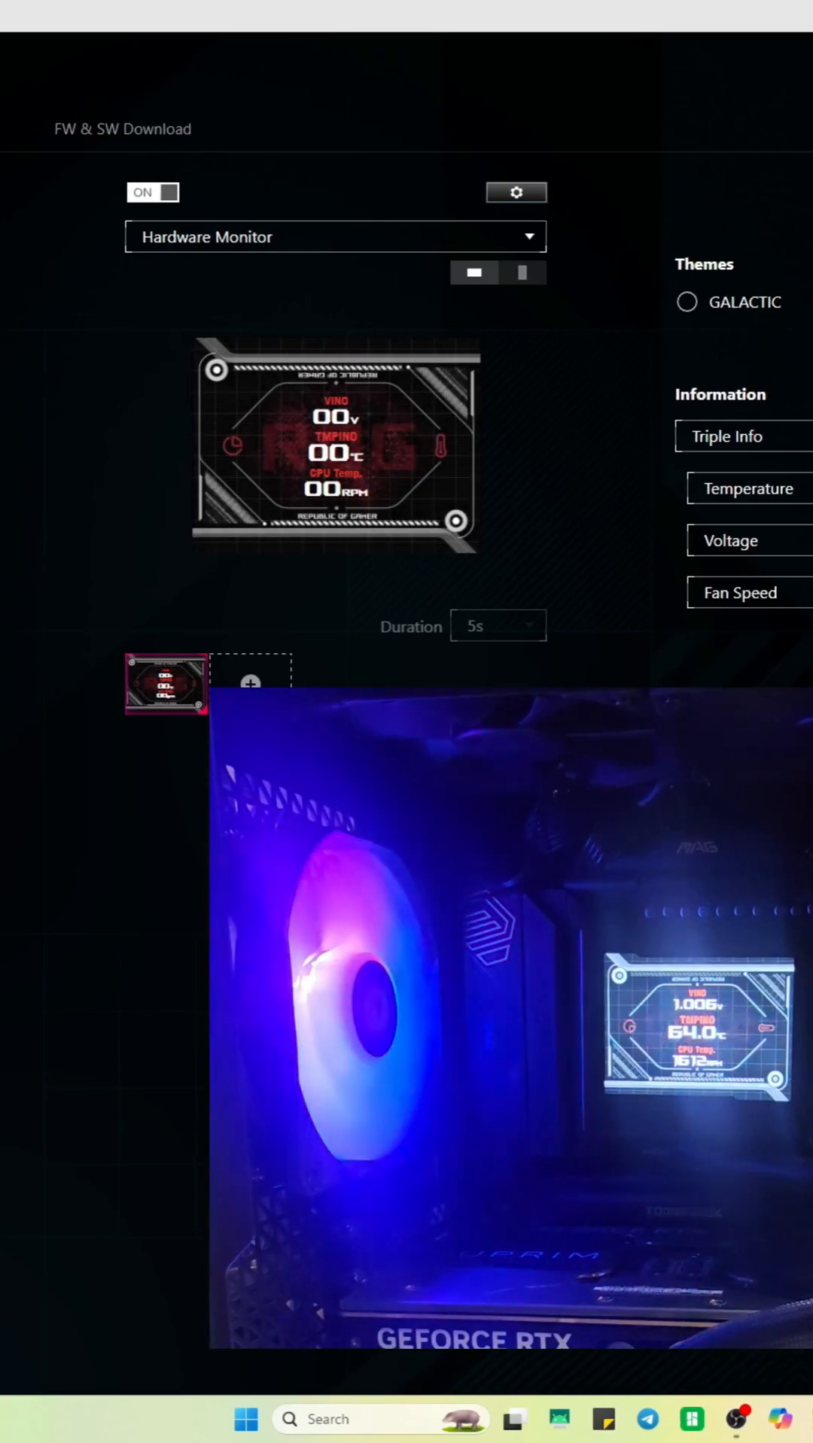
# Select the Cyberpunk theme radio button, keeping voltage, temperature and fan speed shown.
pyautogui.click(669, 303)
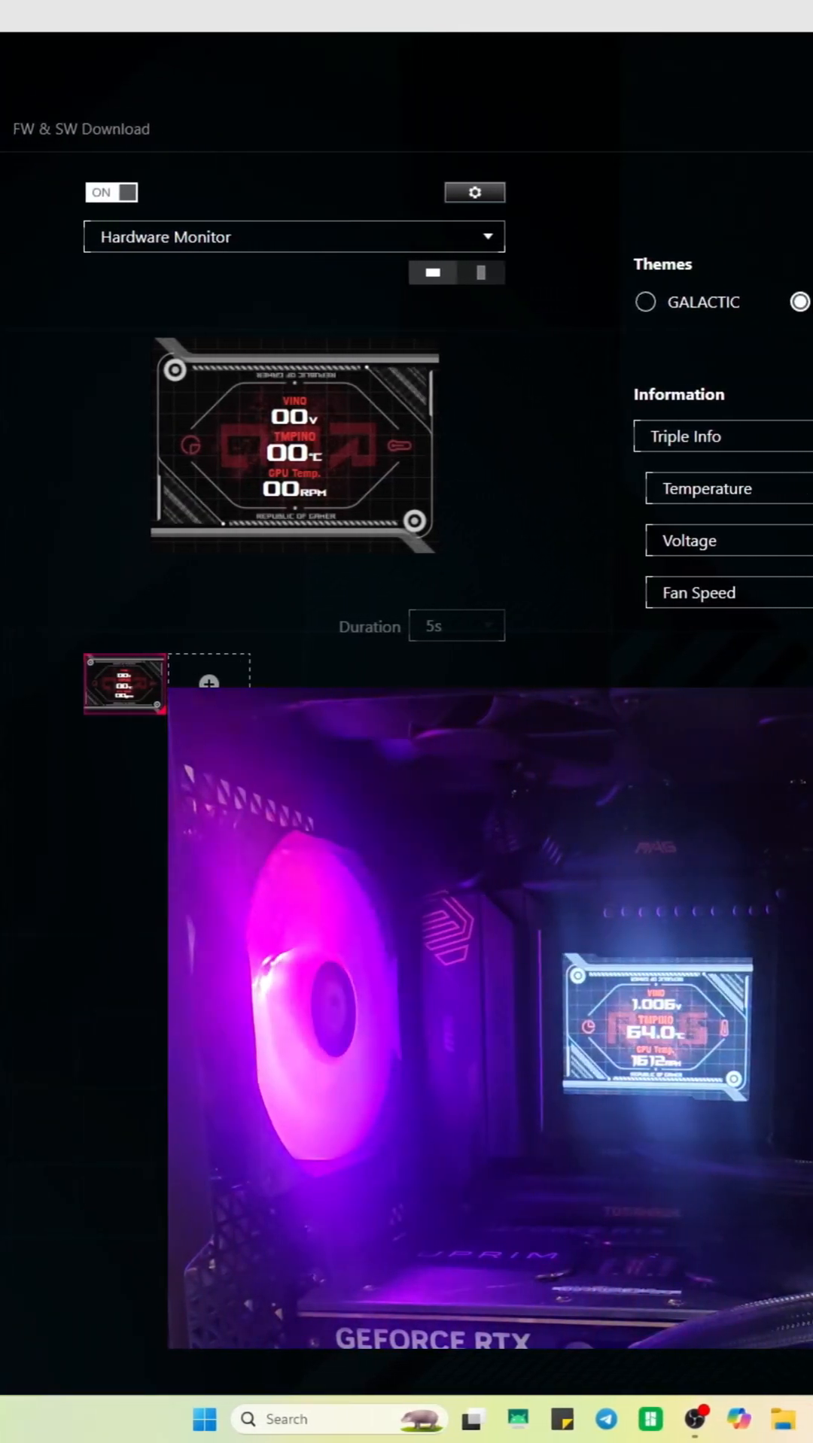
pyautogui.click(802, 302)
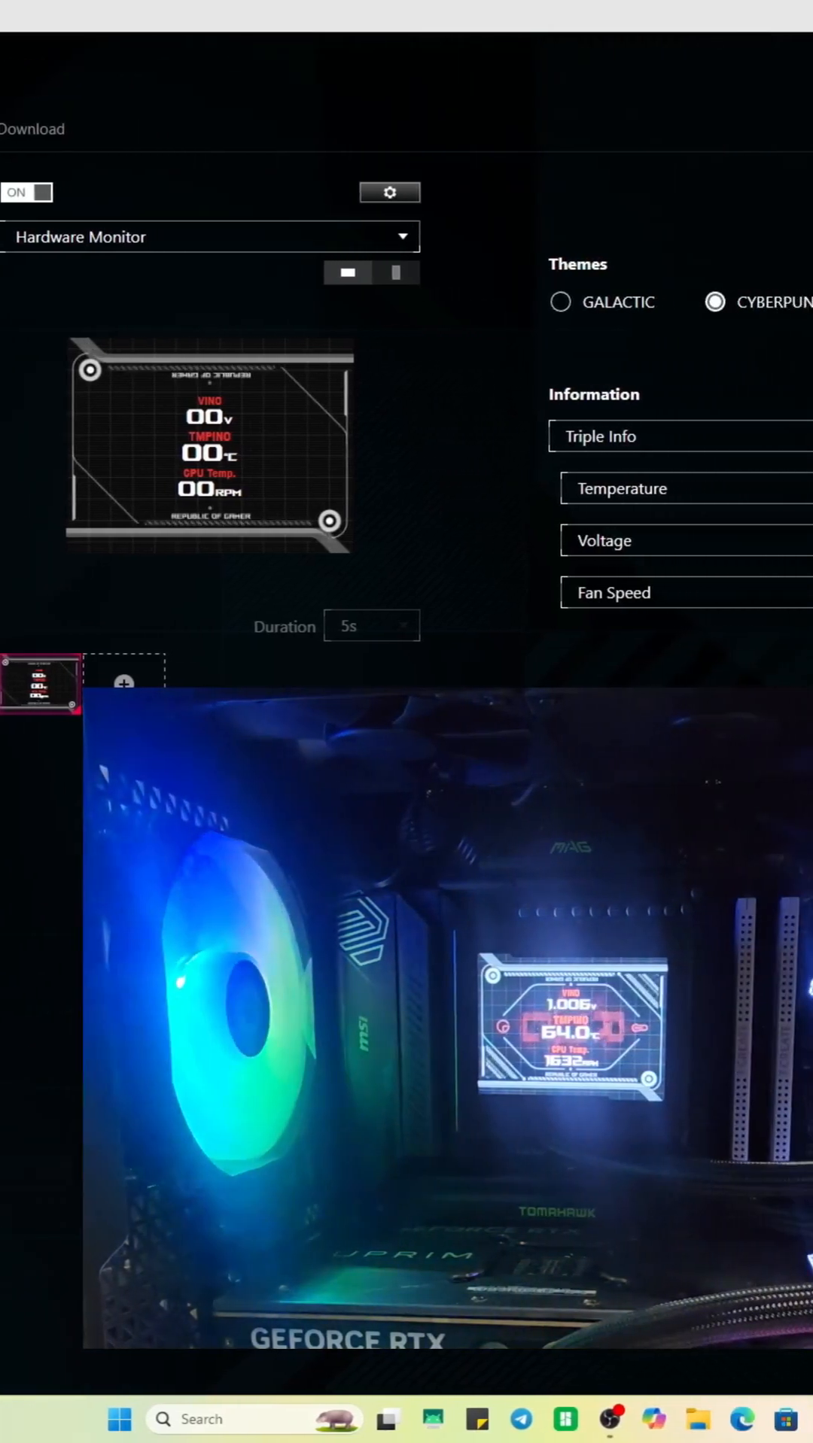